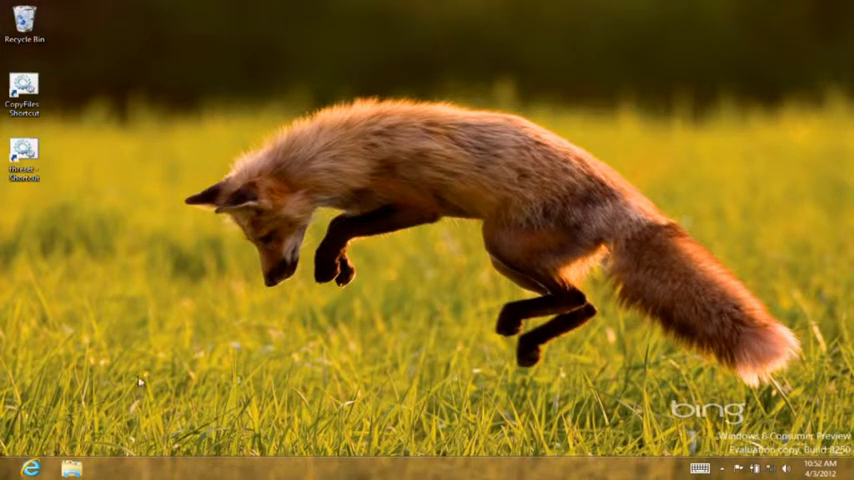
Open File Explorer on the Libraries folder from the taskbar.
{"action": "left_click", "coordinate": [79, 469]}
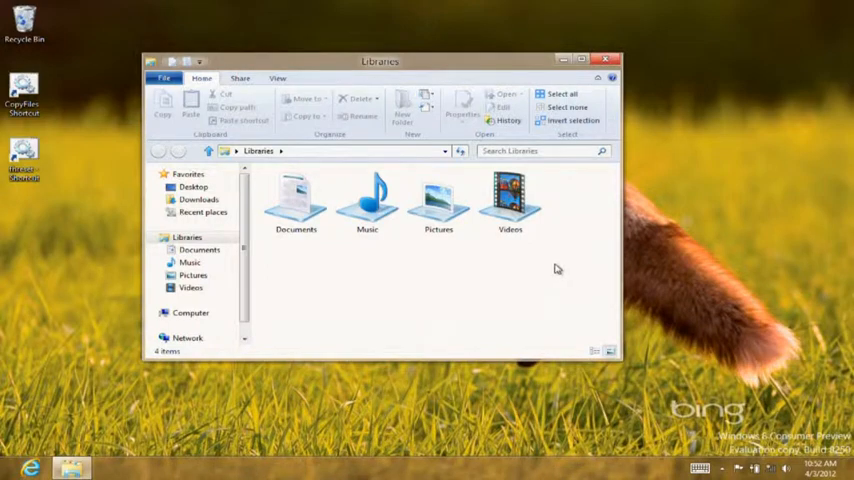
{"action": "mouse_move", "coordinate": [557, 268]}
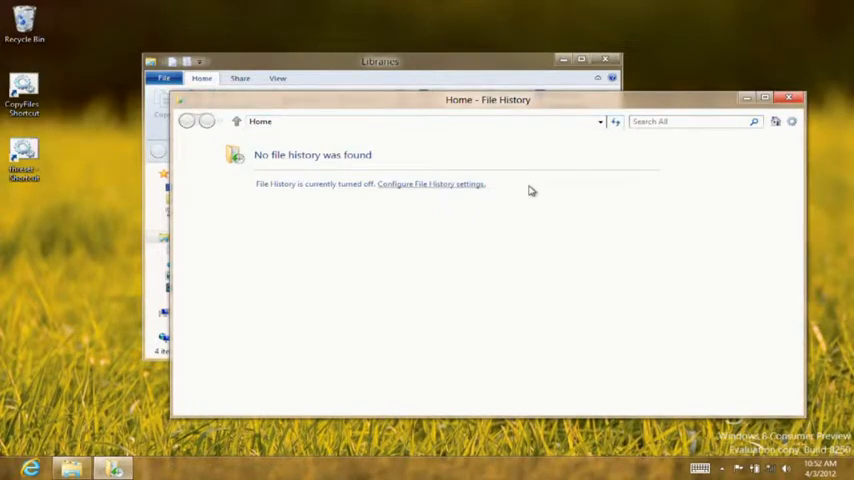
{"action": "mouse_move", "coordinate": [534, 191]}
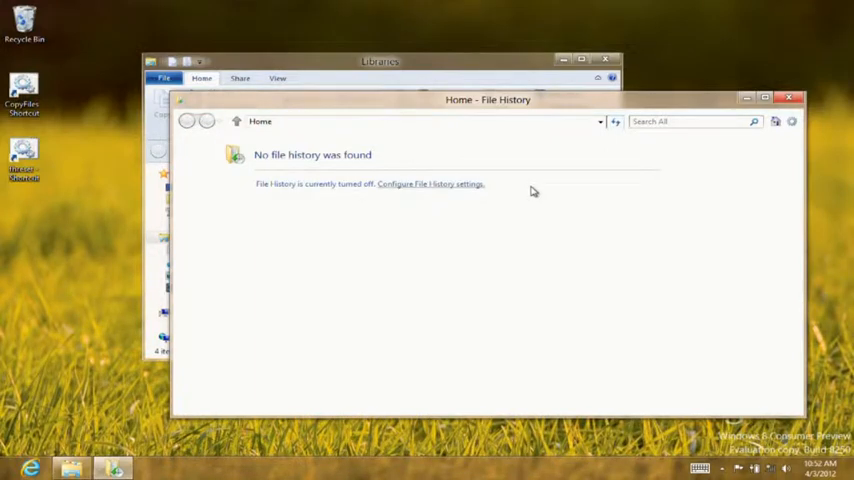
Open File History settings and refresh until the FreeAgent GoFlex Drive (E:) appears.
{"action": "left_click", "coordinate": [430, 184]}
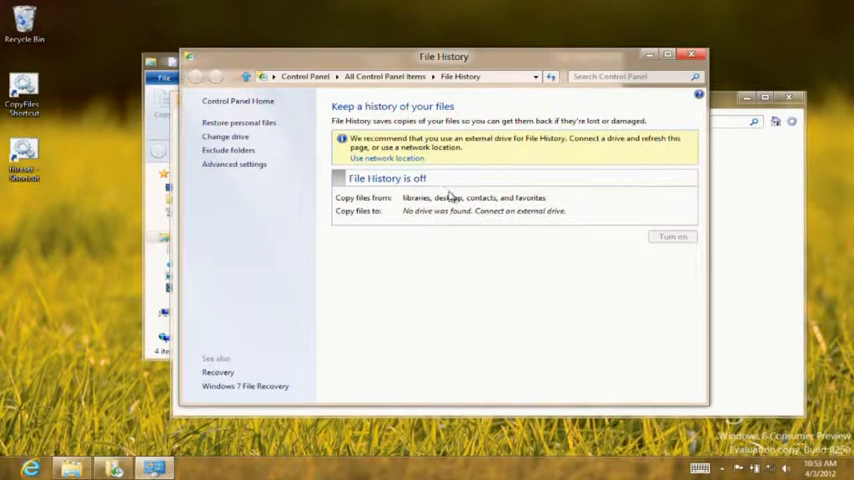
{"action": "mouse_move", "coordinate": [456, 166]}
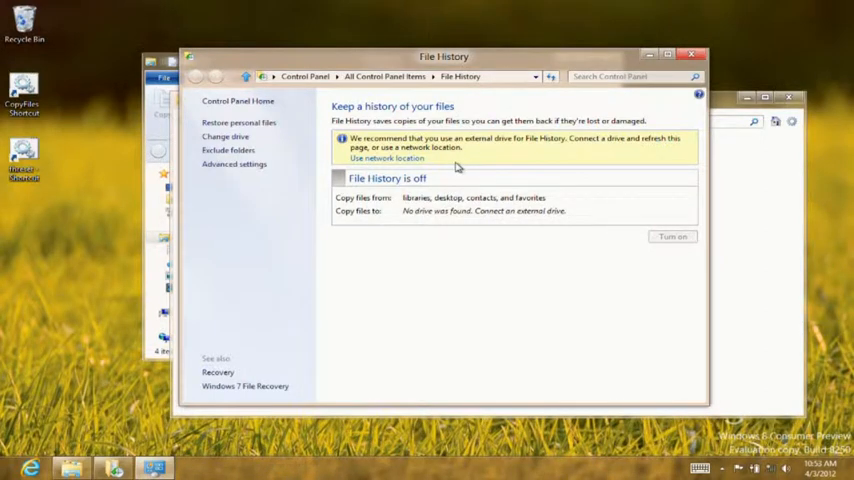
{"action": "left_click", "coordinate": [551, 76]}
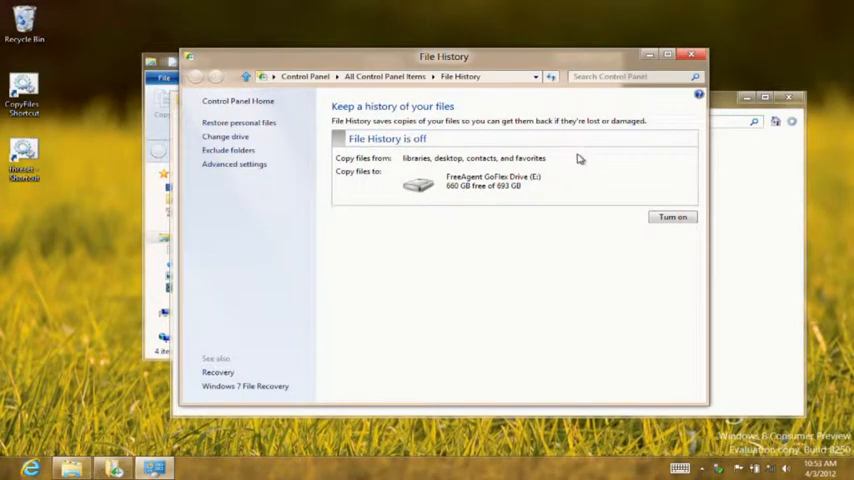
{"action": "mouse_move", "coordinate": [358, 88]}
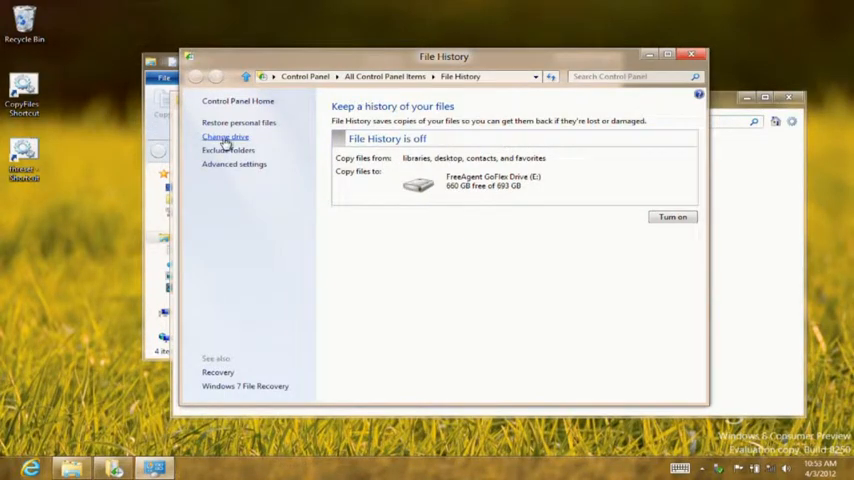
{"action": "left_click", "coordinate": [225, 137]}
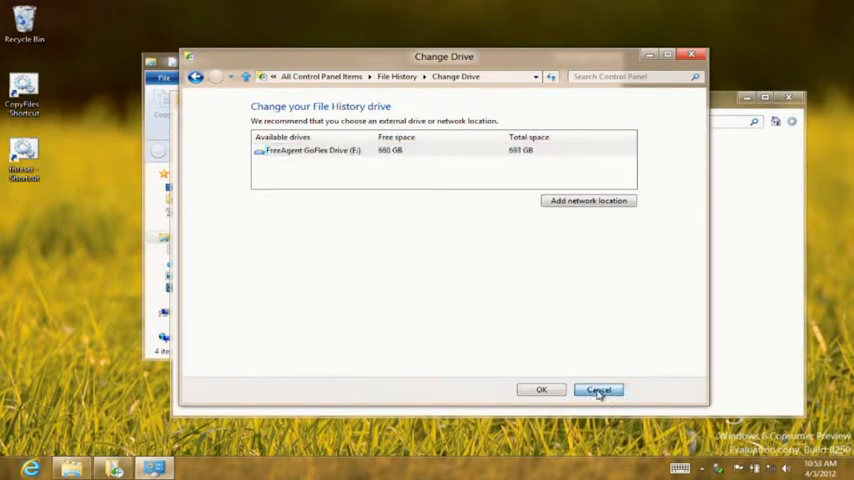
Keep drive E: as the backup target and turn on File History.
{"action": "left_click", "coordinate": [597, 389]}
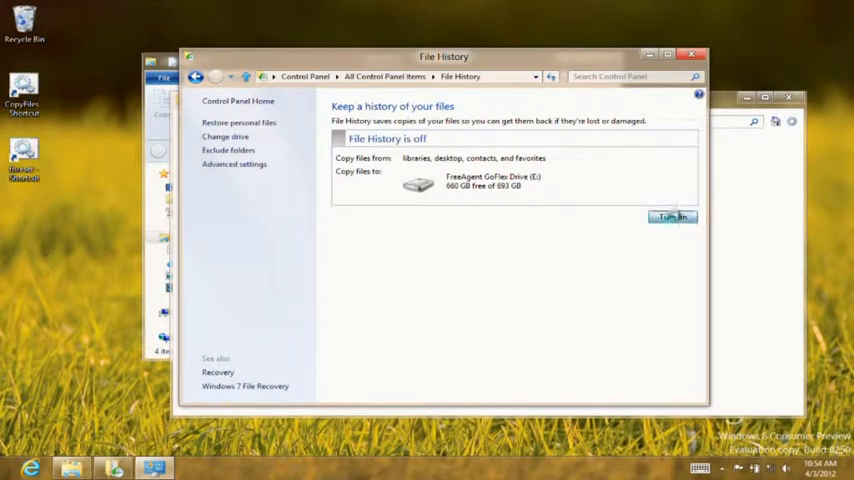
{"action": "left_click", "coordinate": [672, 217]}
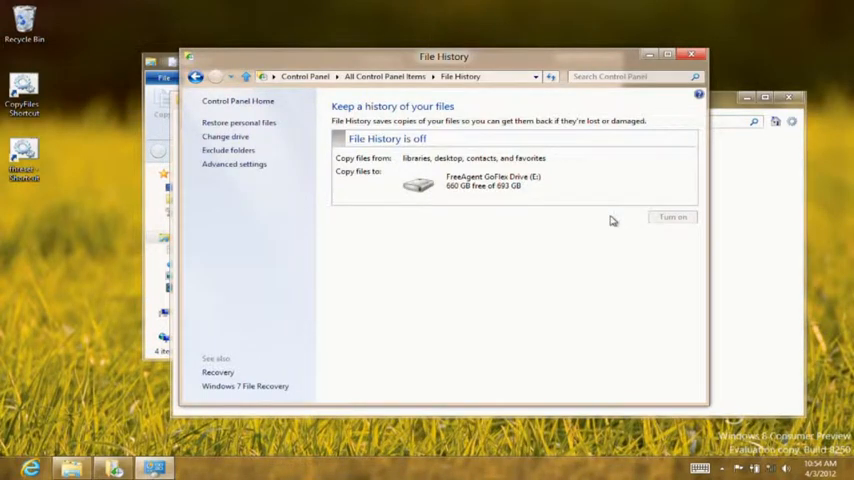
Select eight pictures in the Pictures library and delete them via the right-click menu.
{"action": "left_click", "coordinate": [672, 217]}
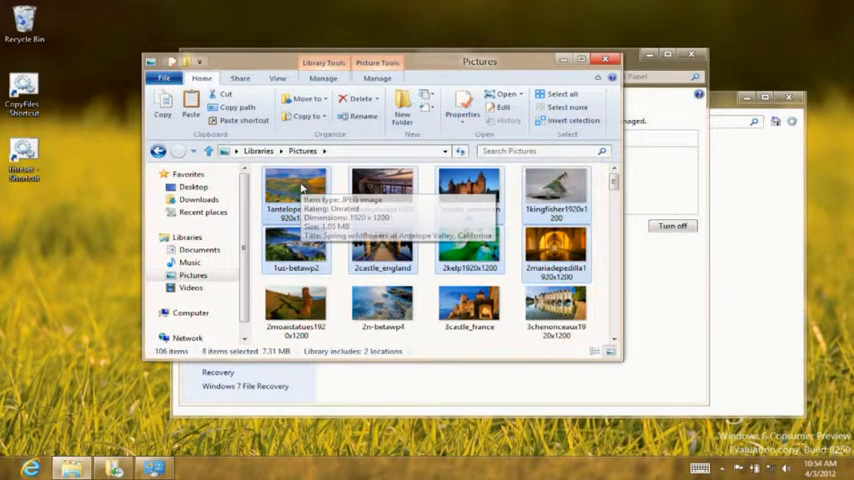
{"action": "right_click", "coordinate": [295, 185]}
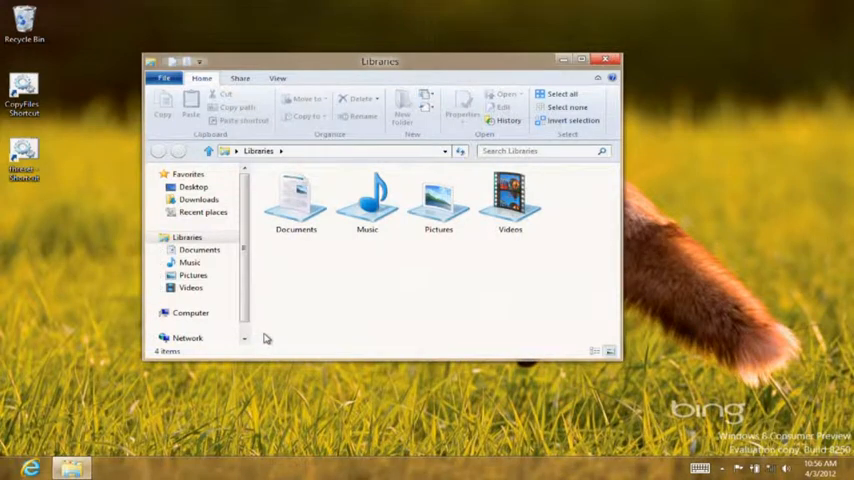
Open the Pictures library and view its History, showing version 2 of 2.
{"action": "double_click", "coordinate": [438, 200]}
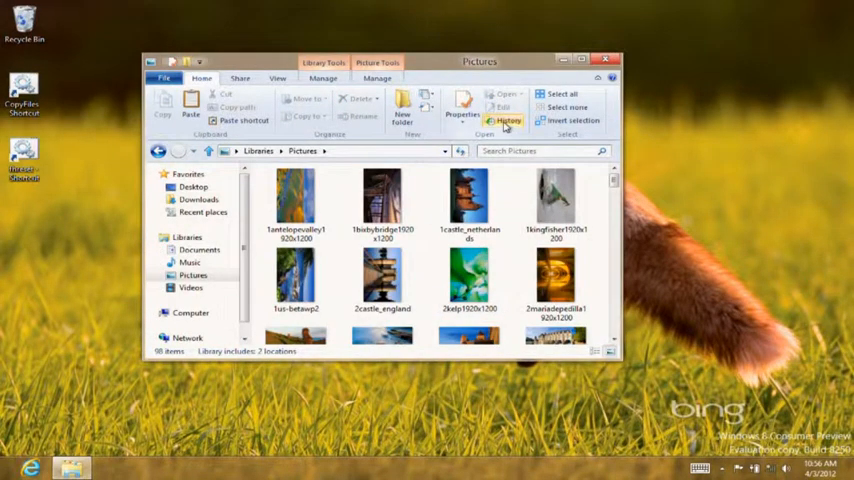
{"action": "left_click", "coordinate": [504, 120]}
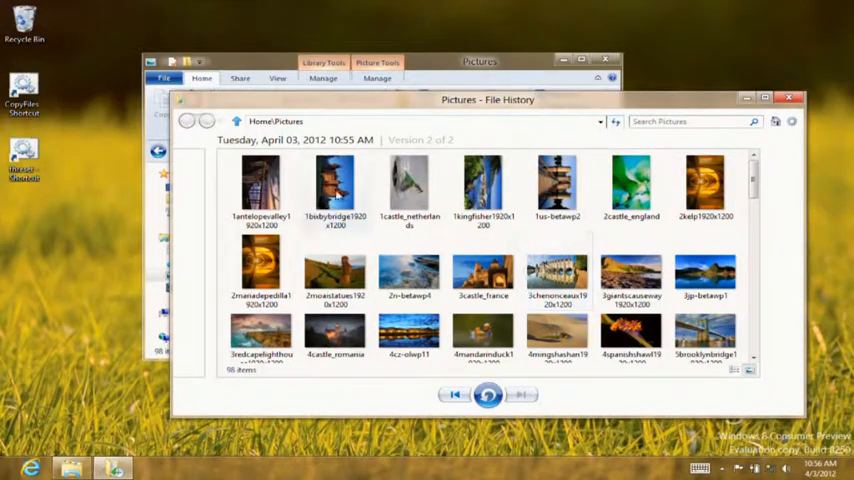
Restore the older 1bixbybridge1920x1200 picture, replacing the existing file, and open it.
{"action": "double_click", "coordinate": [335, 185]}
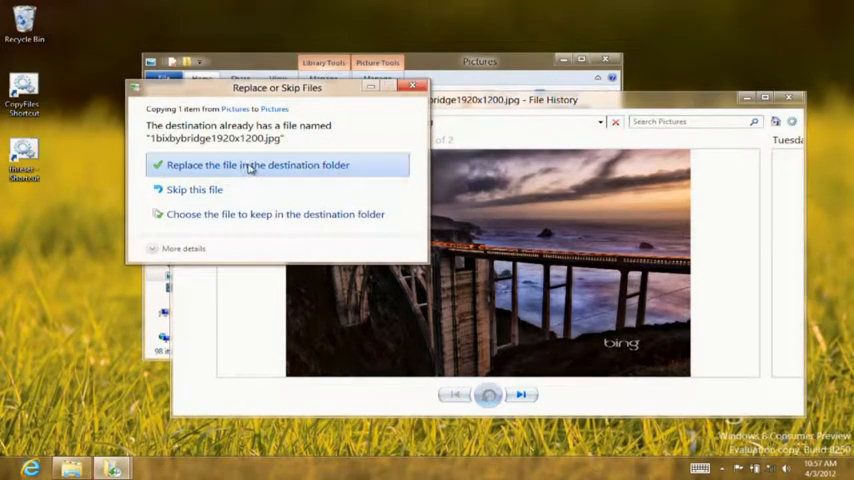
{"action": "left_click", "coordinate": [257, 165]}
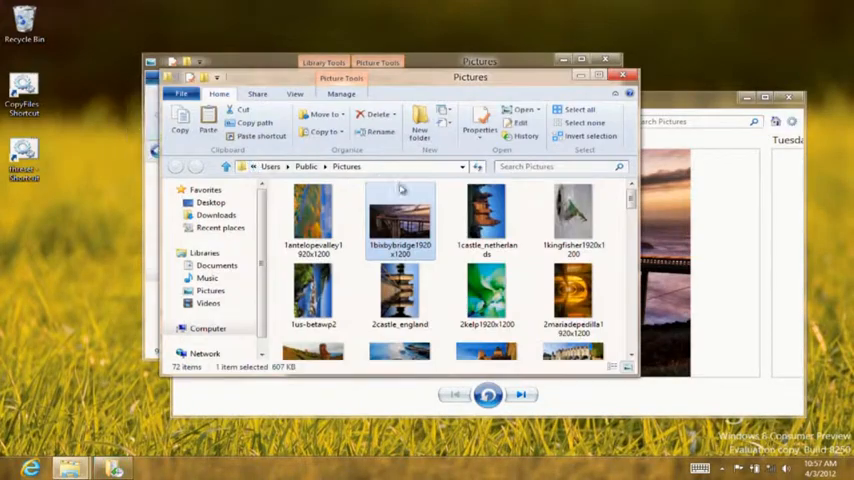
{"action": "double_click", "coordinate": [400, 215]}
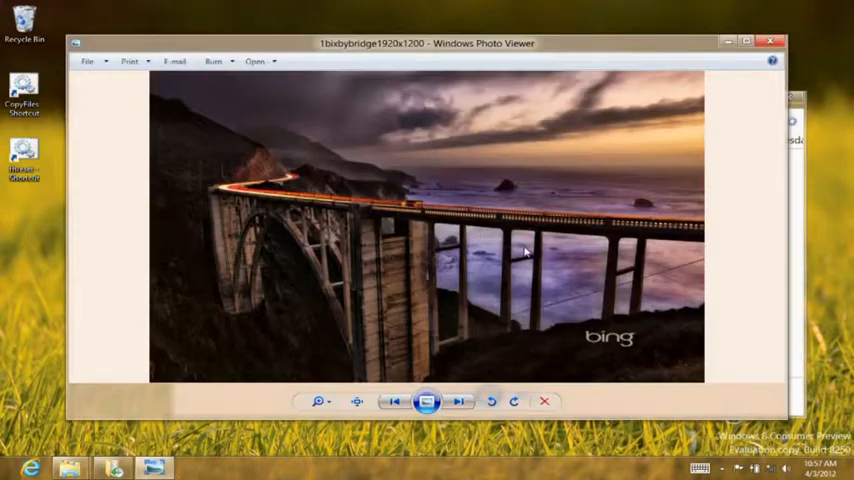